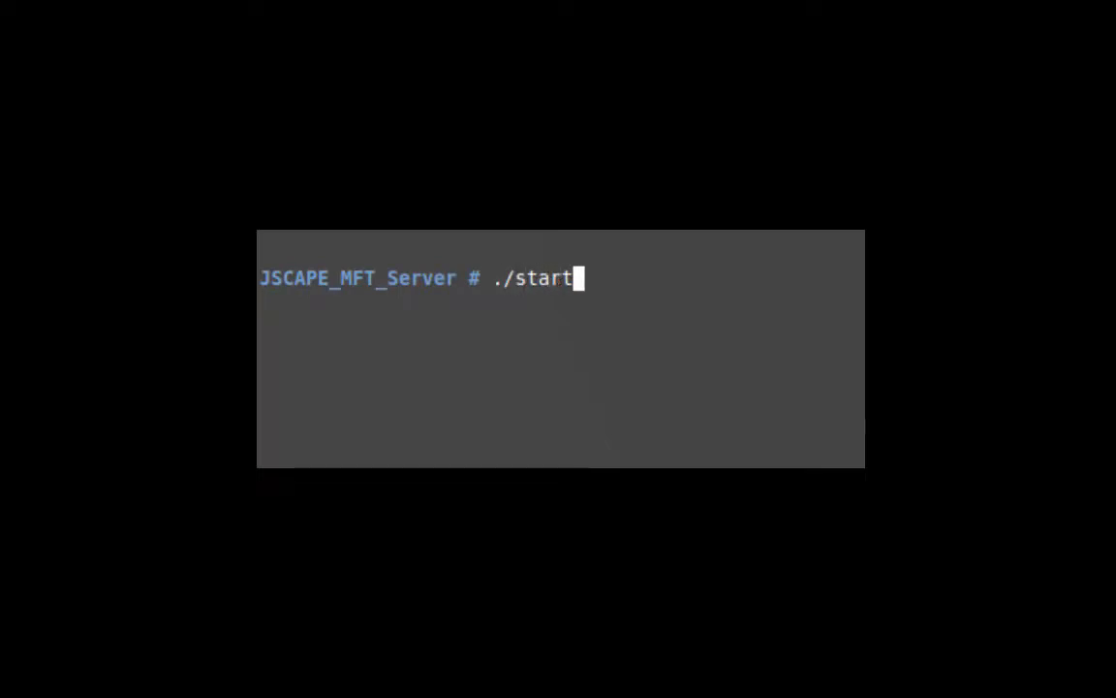
Step: Run ./start_service.sh in Terminal to launch the MFT Server service
text(_service)
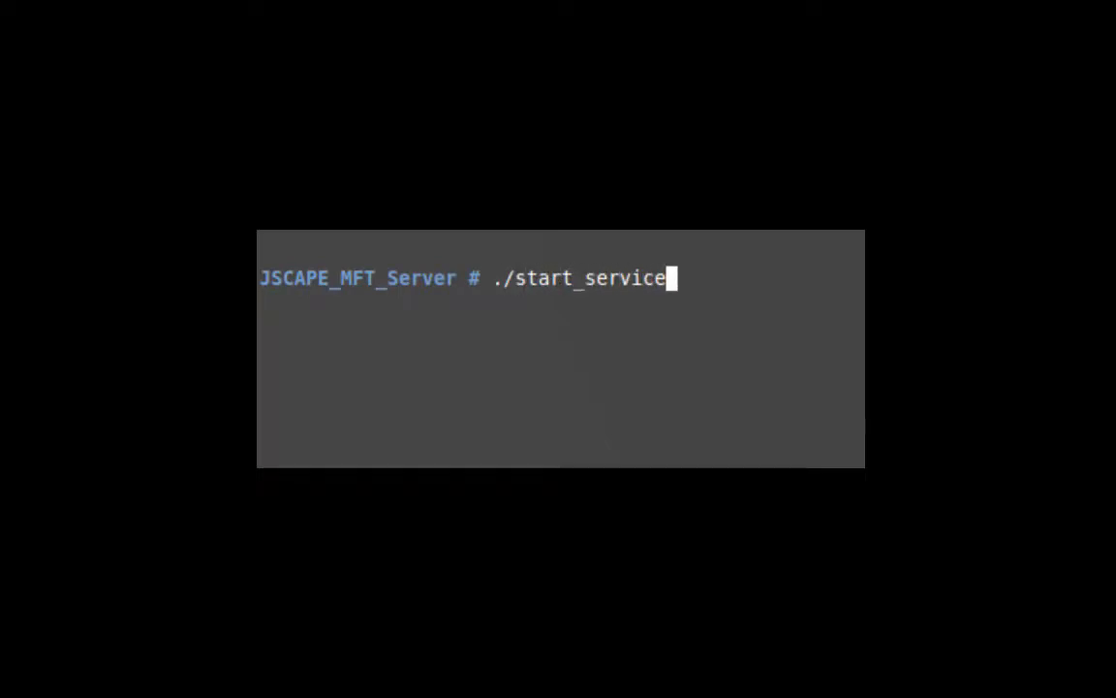
text(.sh)
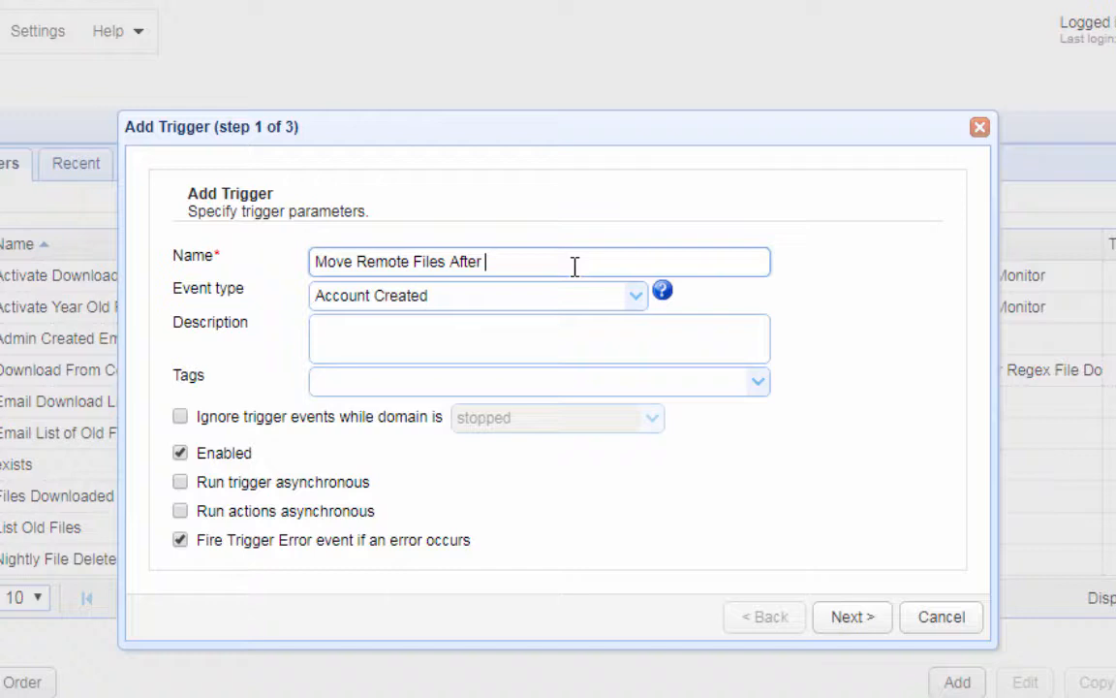
Step: Name the trigger 'Move Remote Files After SFTP Download' with event type External File Download and proceed to conditions
text(SFTP Downloa)
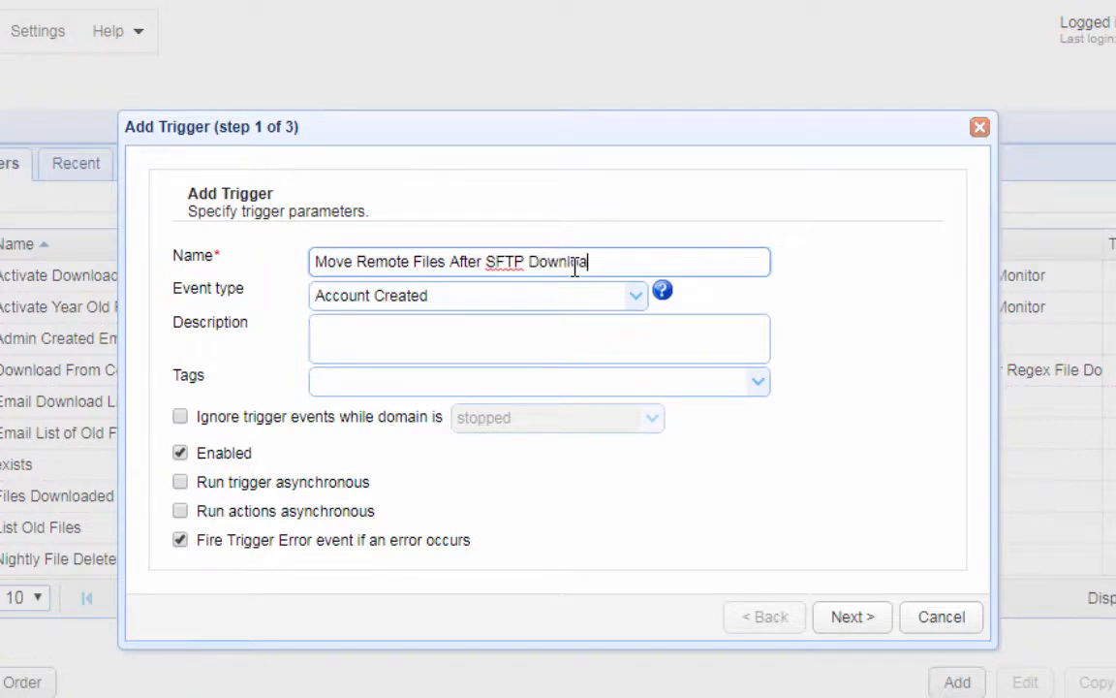
click(634, 296)
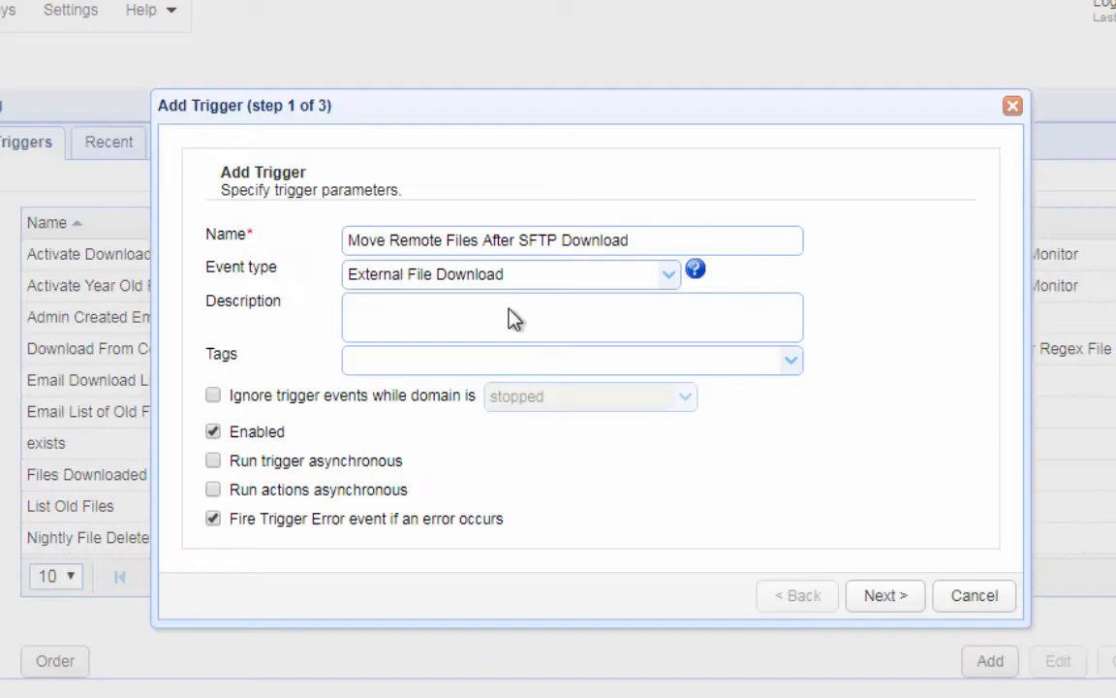
click(885, 595)
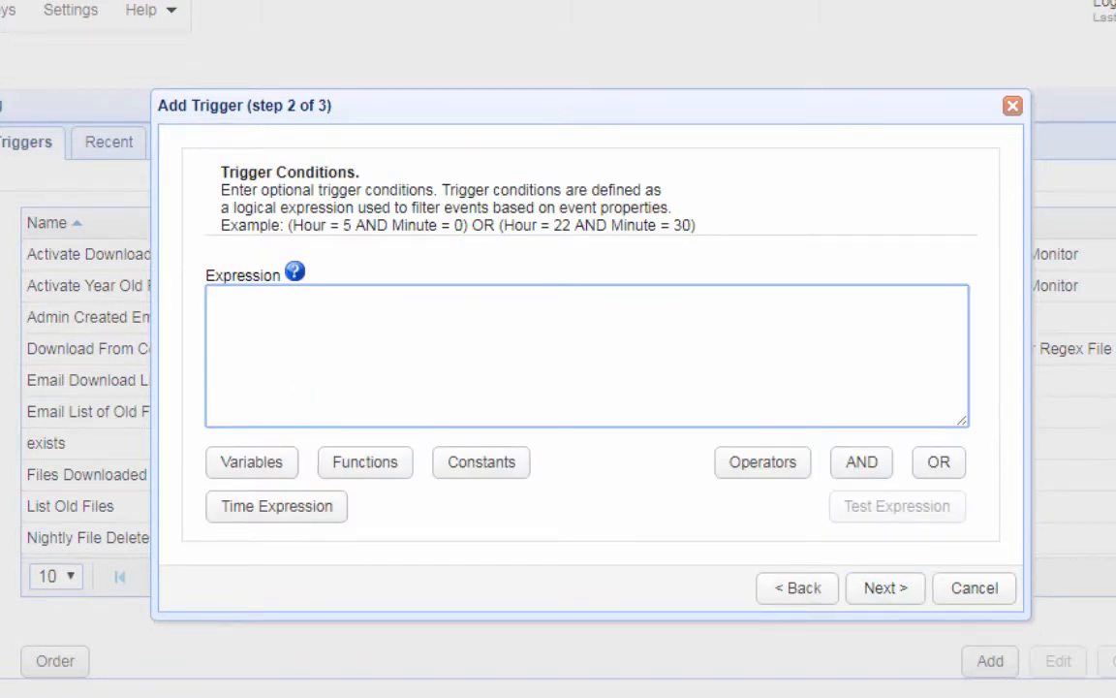
Step: Enter the condition expression DayOfMonth = 1 AND Hour >= 20, browsing variables like Bytes and LocalPath
text(DayOfMonth = 1 AND Hour >= 20)
text(serv)
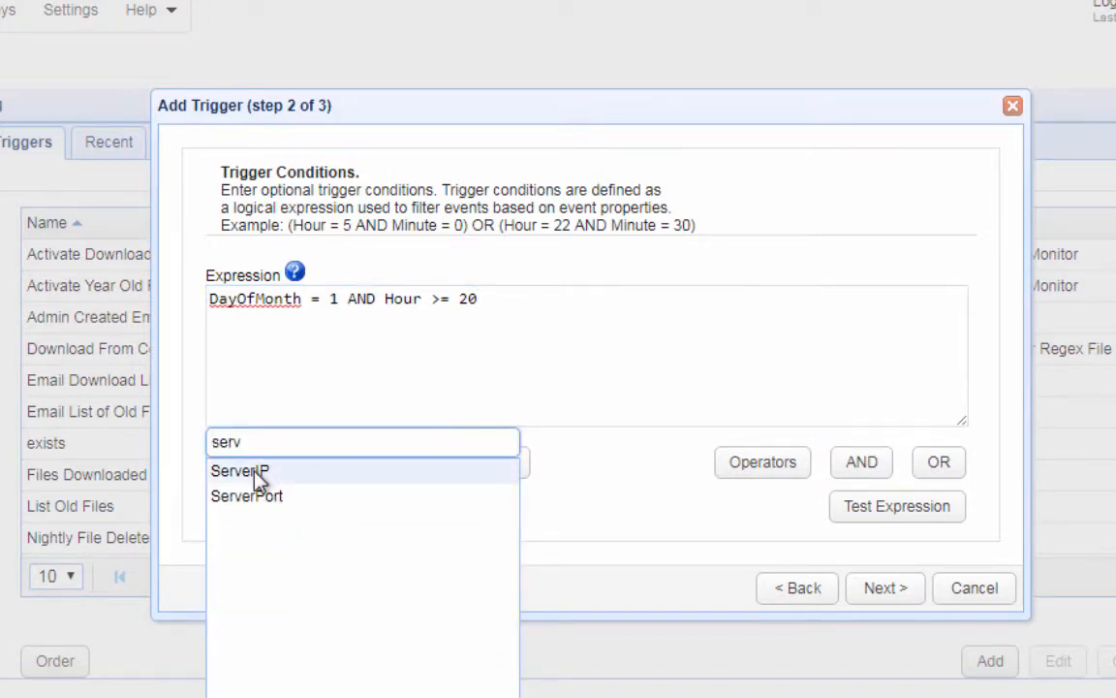
mouse_move(255, 474)
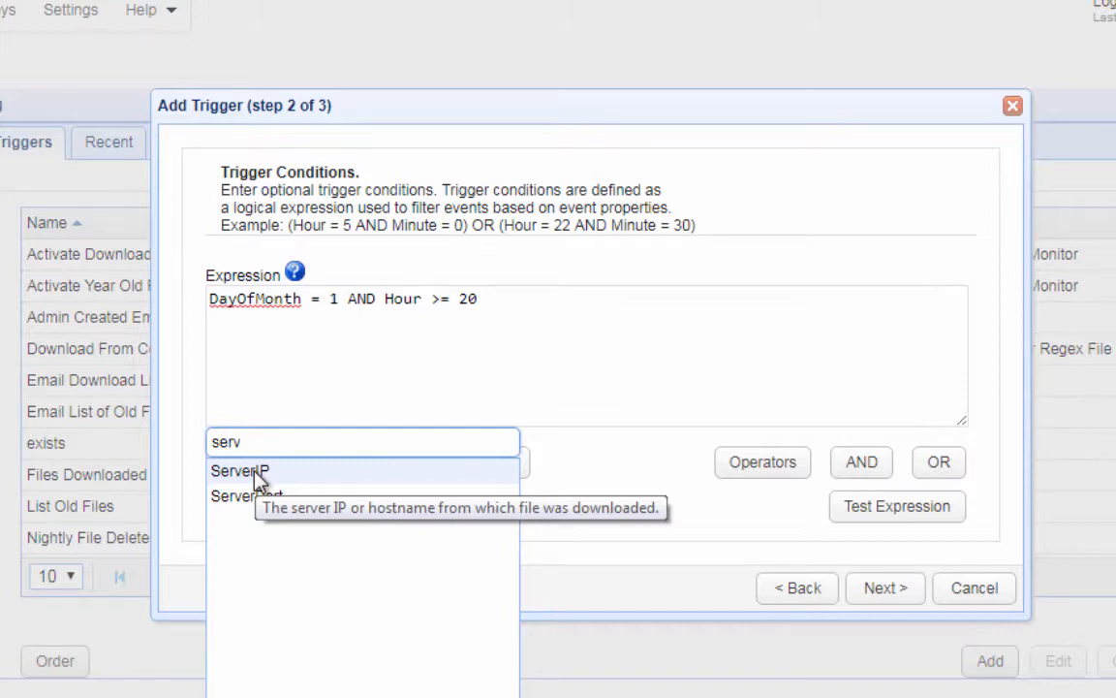
mouse_move(269, 502)
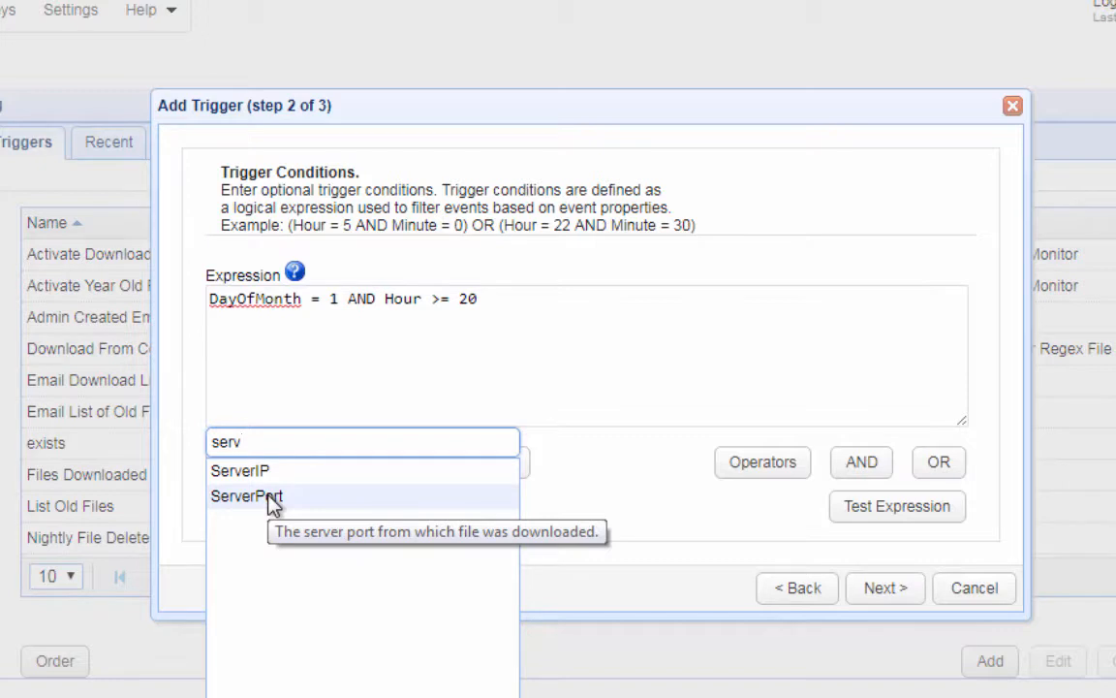
text(b)
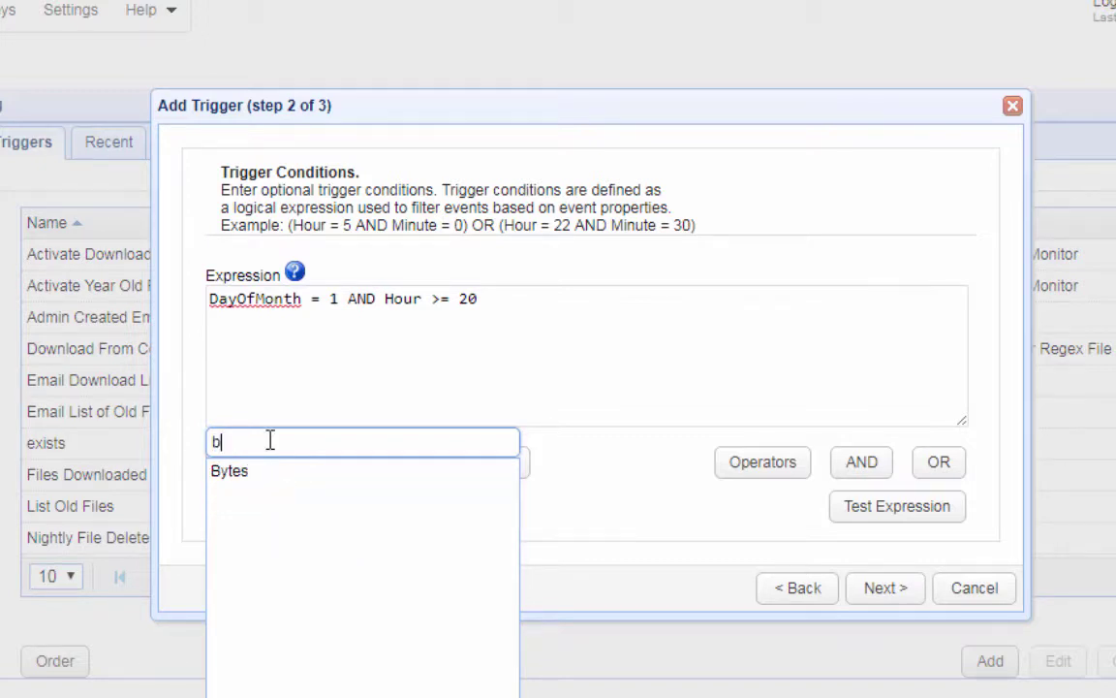
mouse_move(230, 482)
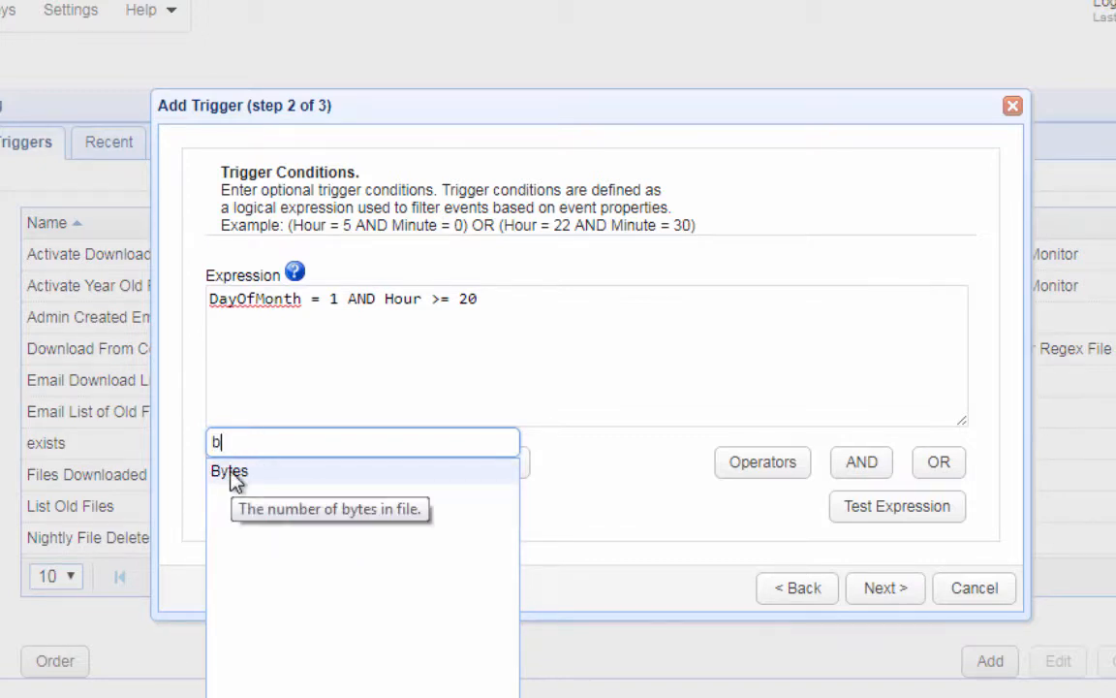
text(f)
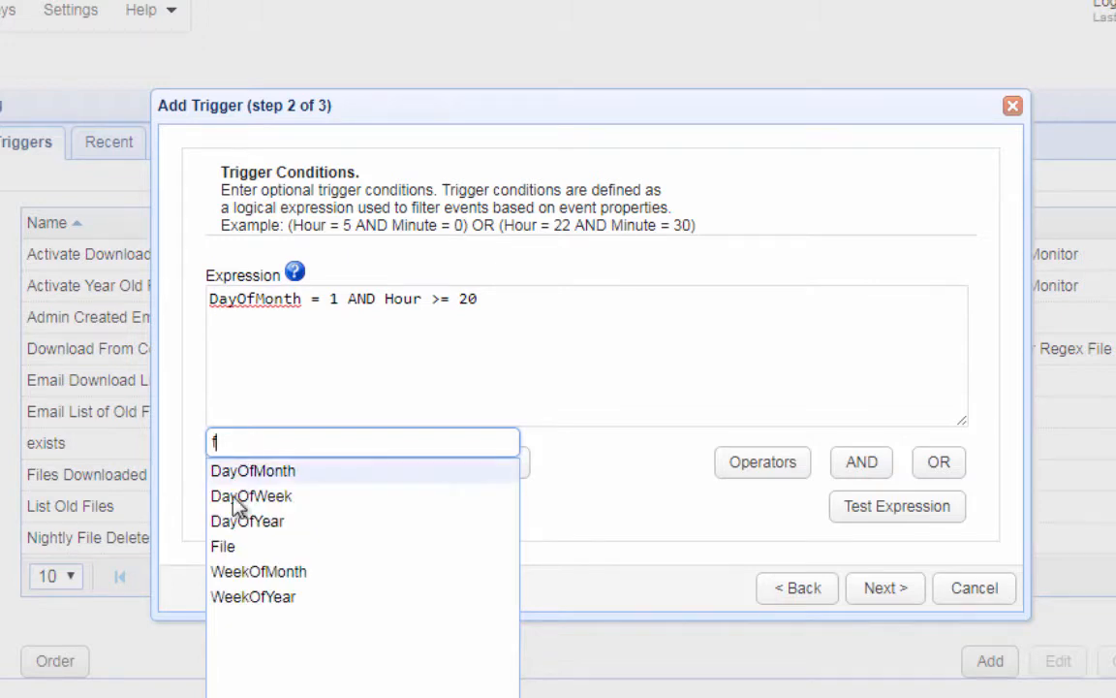
mouse_move(224, 546)
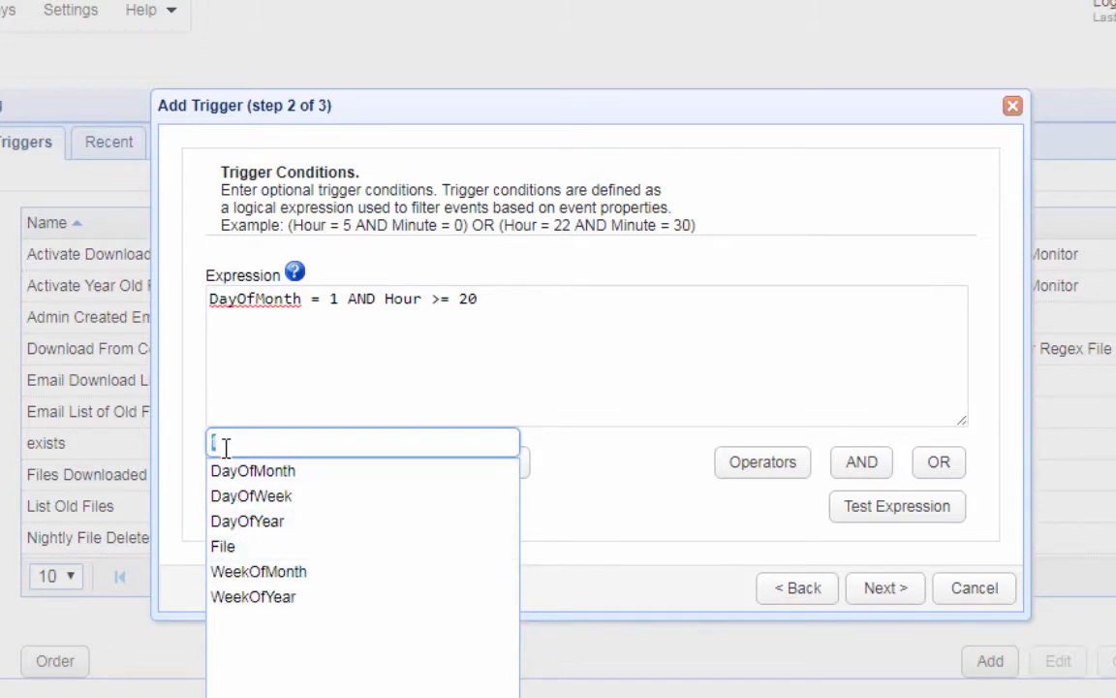
text(local)
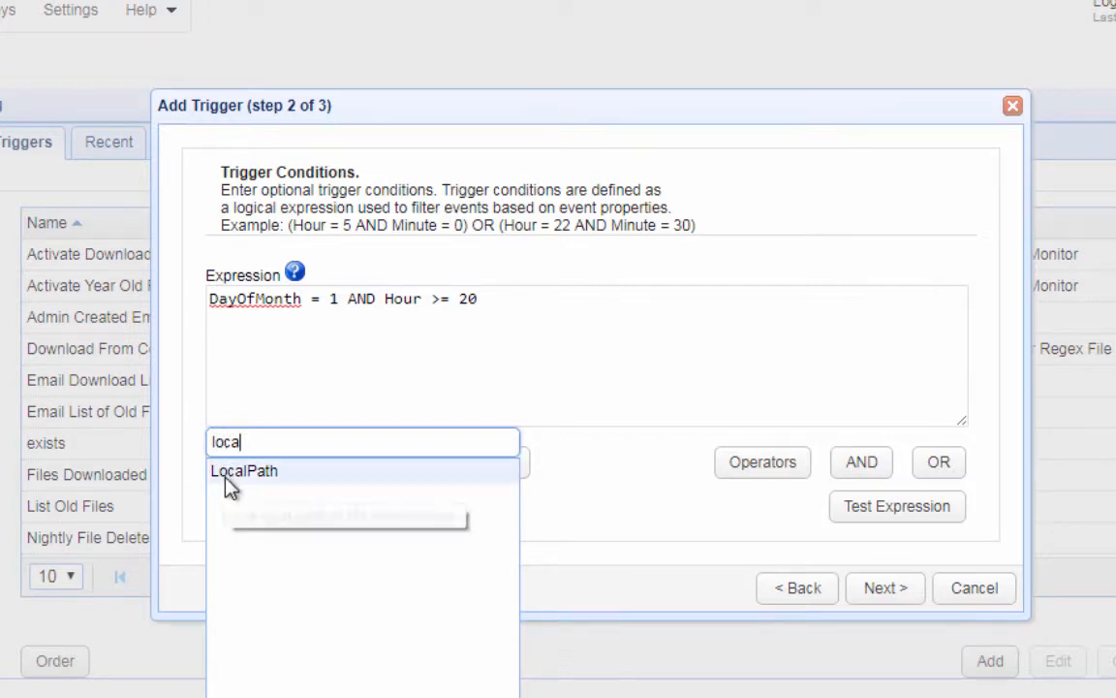
mouse_move(230, 482)
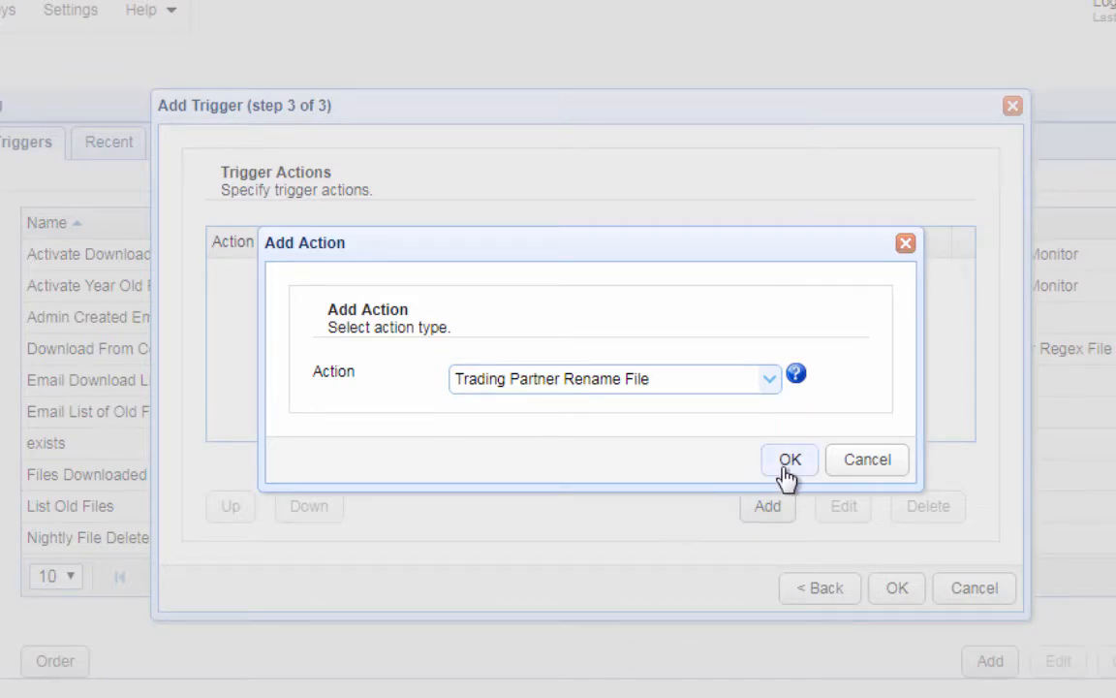
Step: Add a Trading Partner Rename File action to the trigger
click(788, 459)
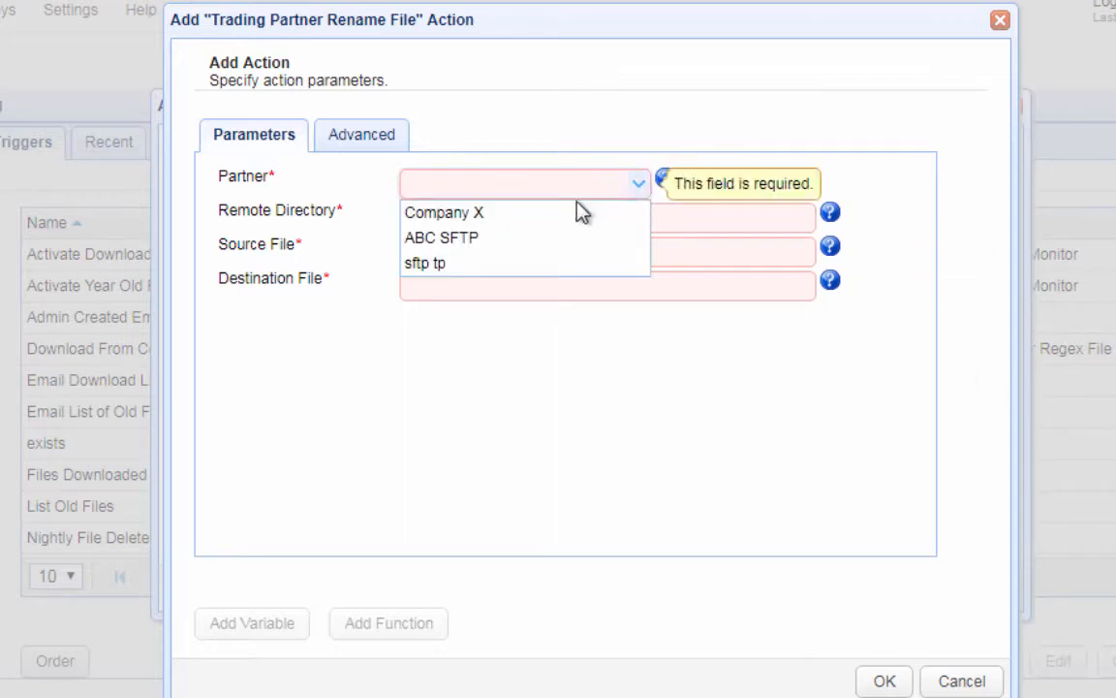
Step: Set partner Company X, remote directory /fordownload and source file %Name% via the Name variable
click(443, 212)
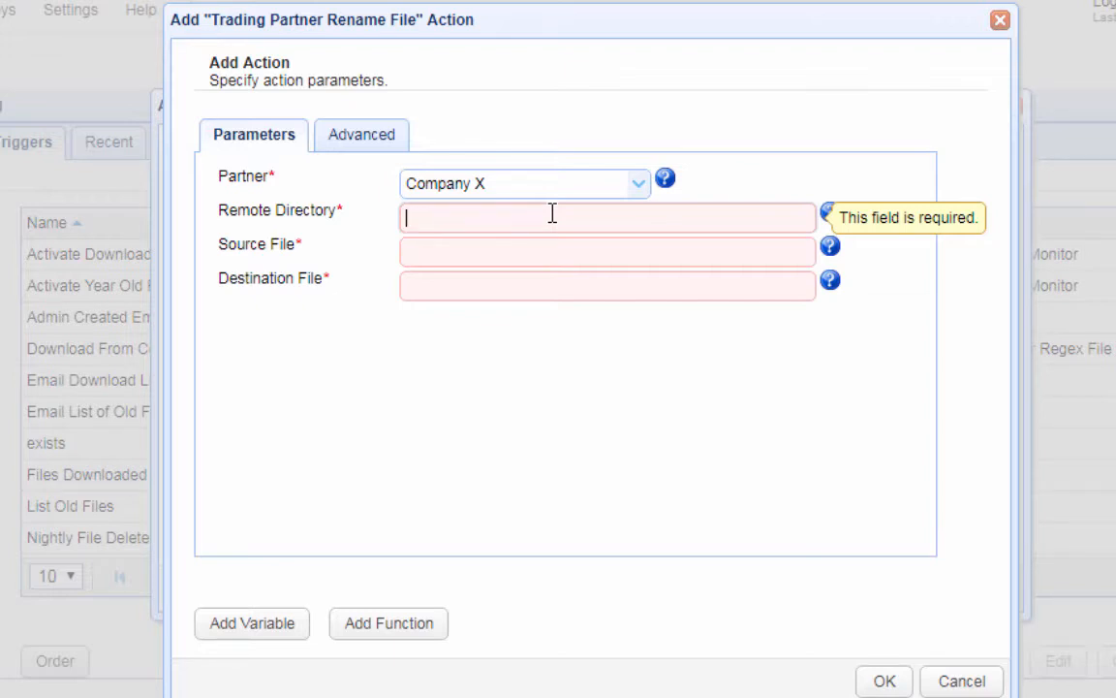
text(/)
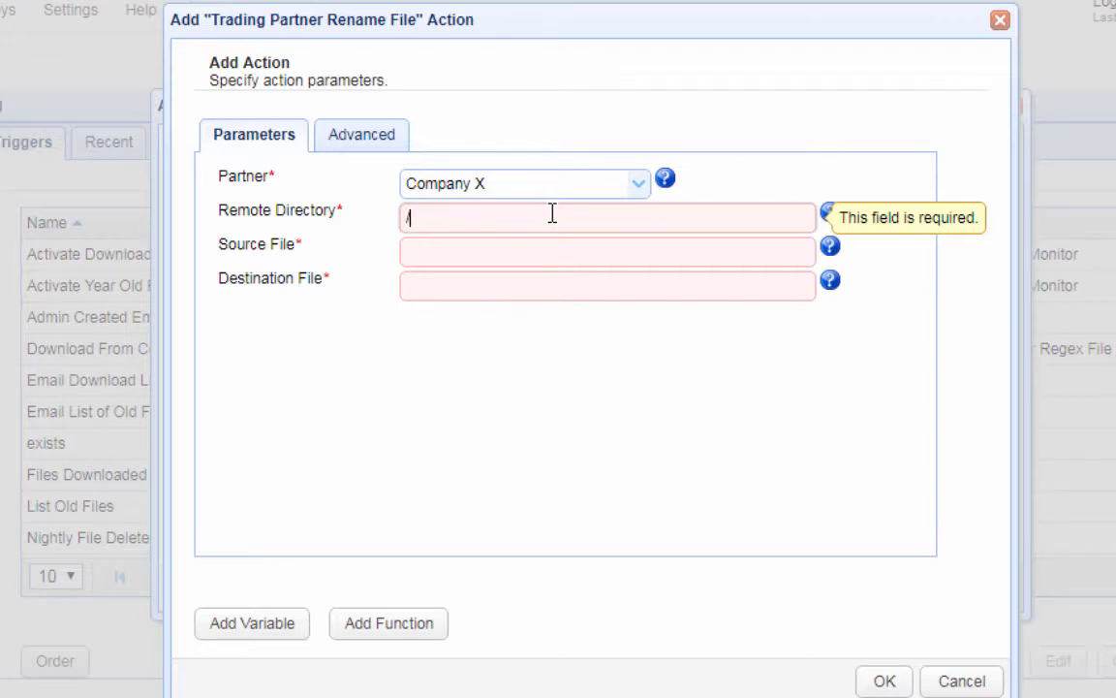
text(fordownload)
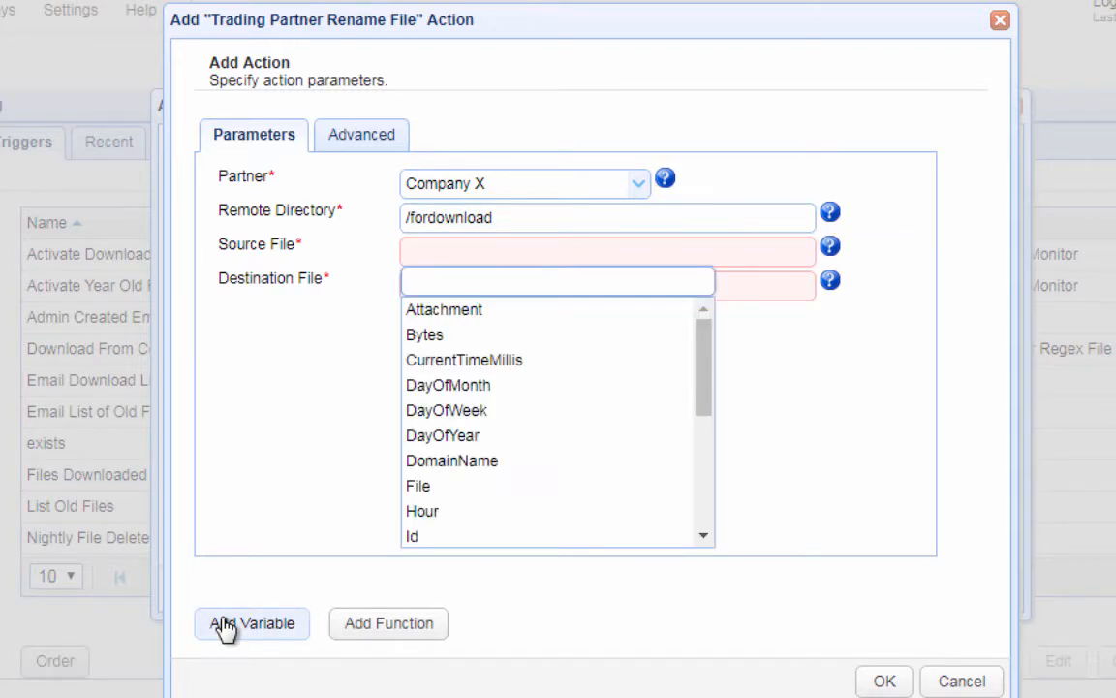
text(na)
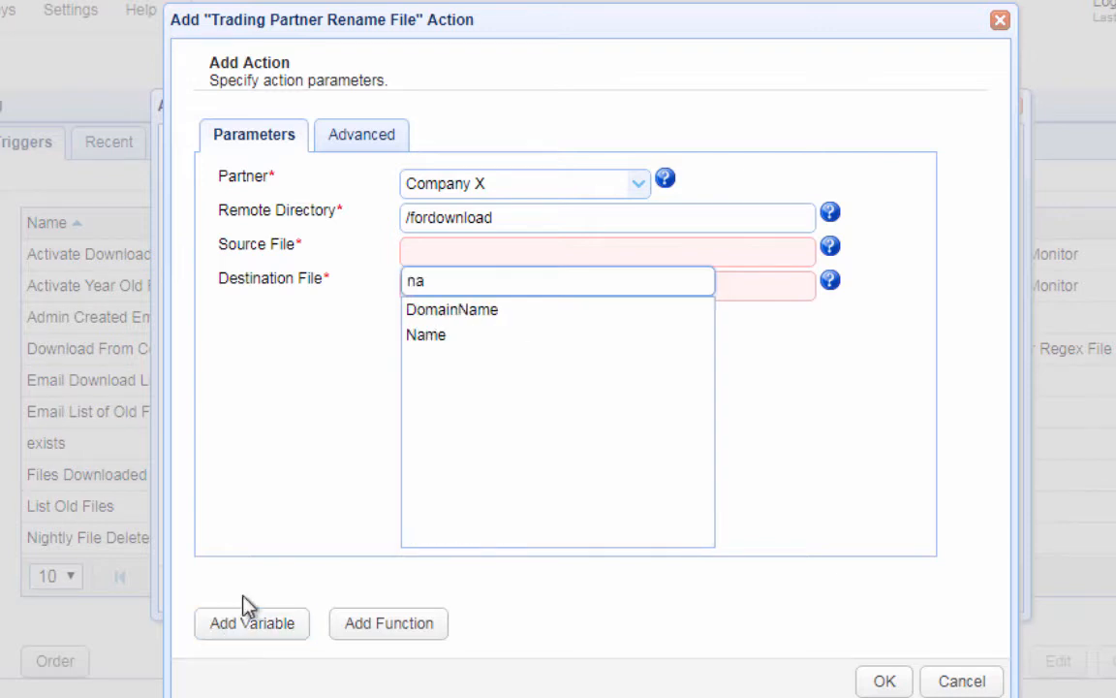
click(425, 334)
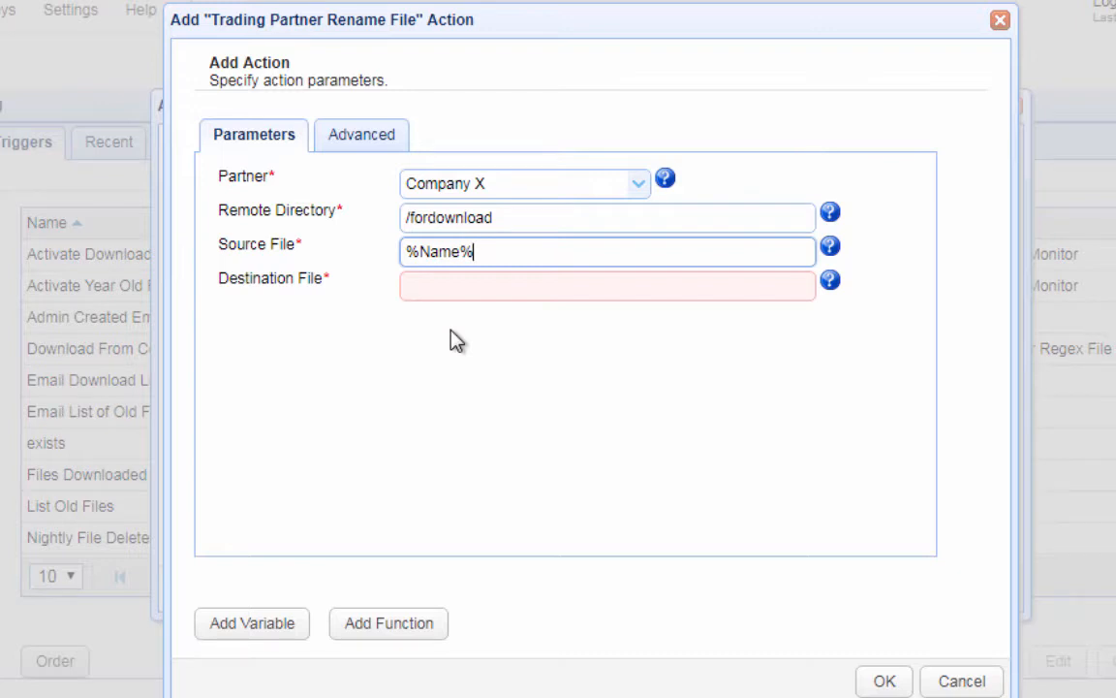
Step: Set the destination file to /movedfiles/%Name% using the Name variable
click(608, 285)
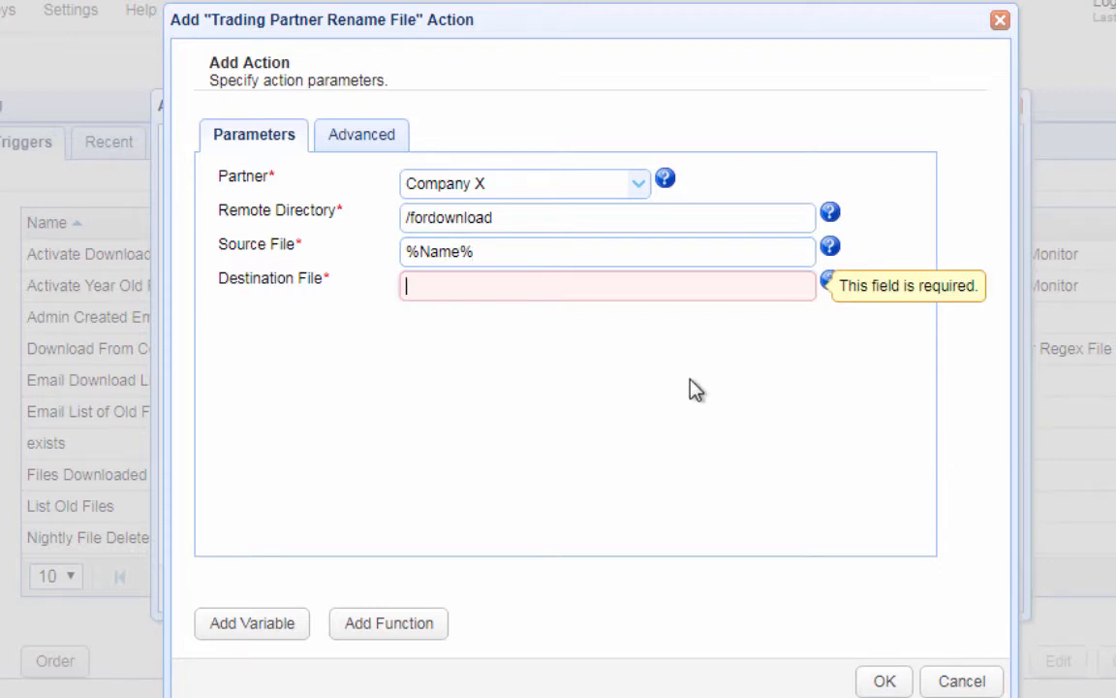
text(/movedfiles/)
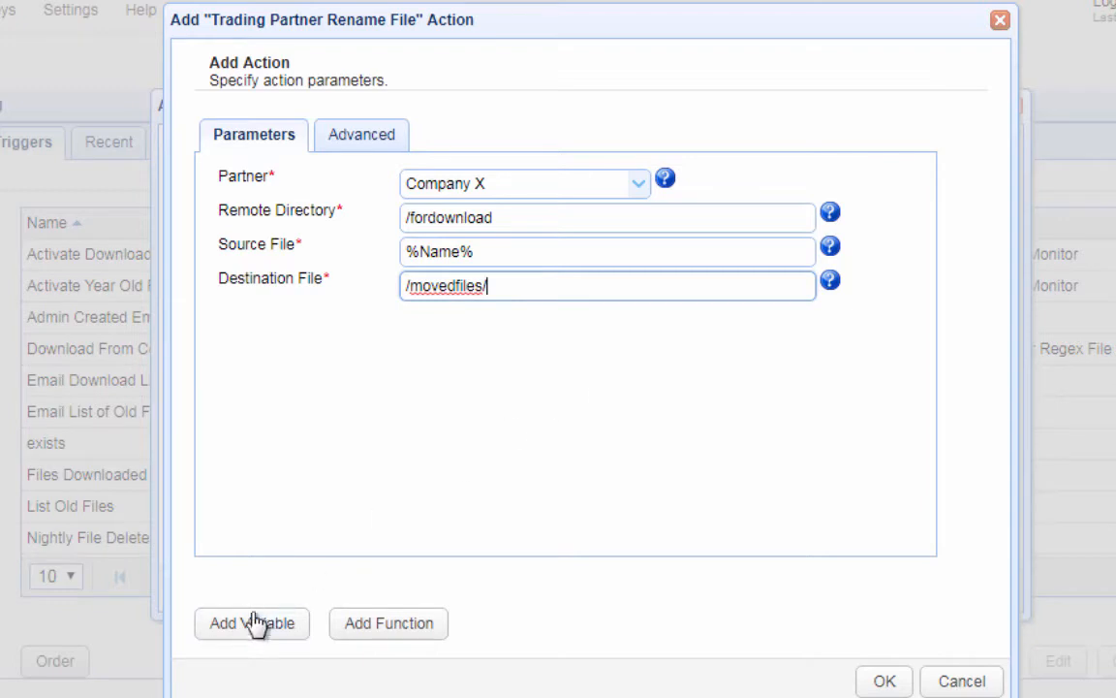
click(251, 623)
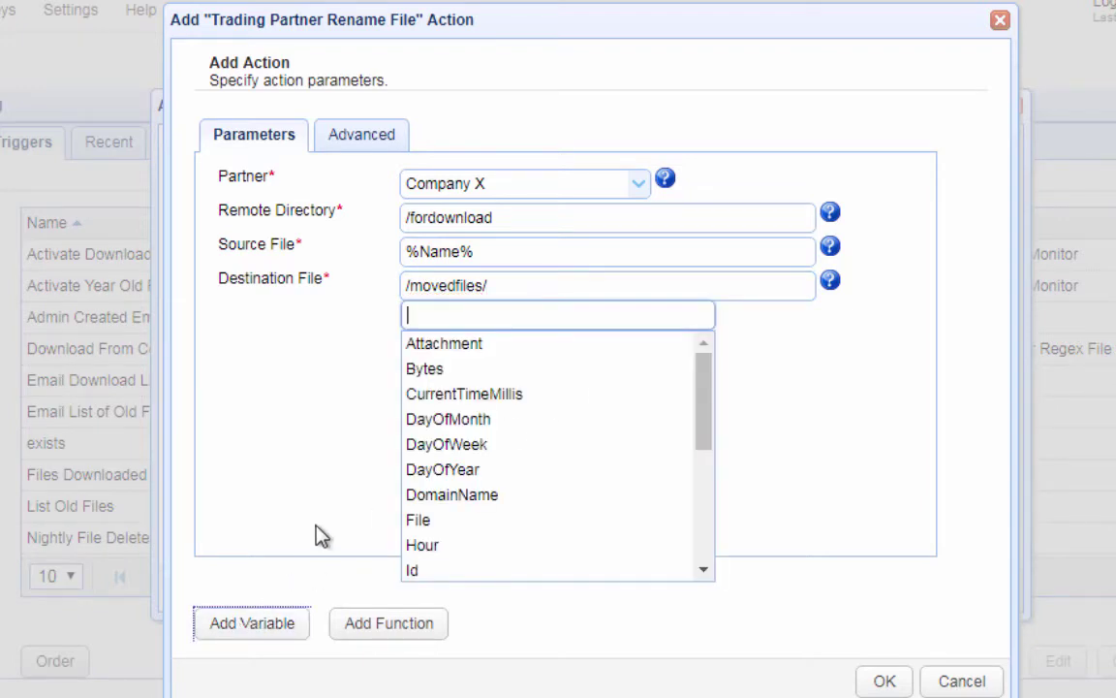
text(na)
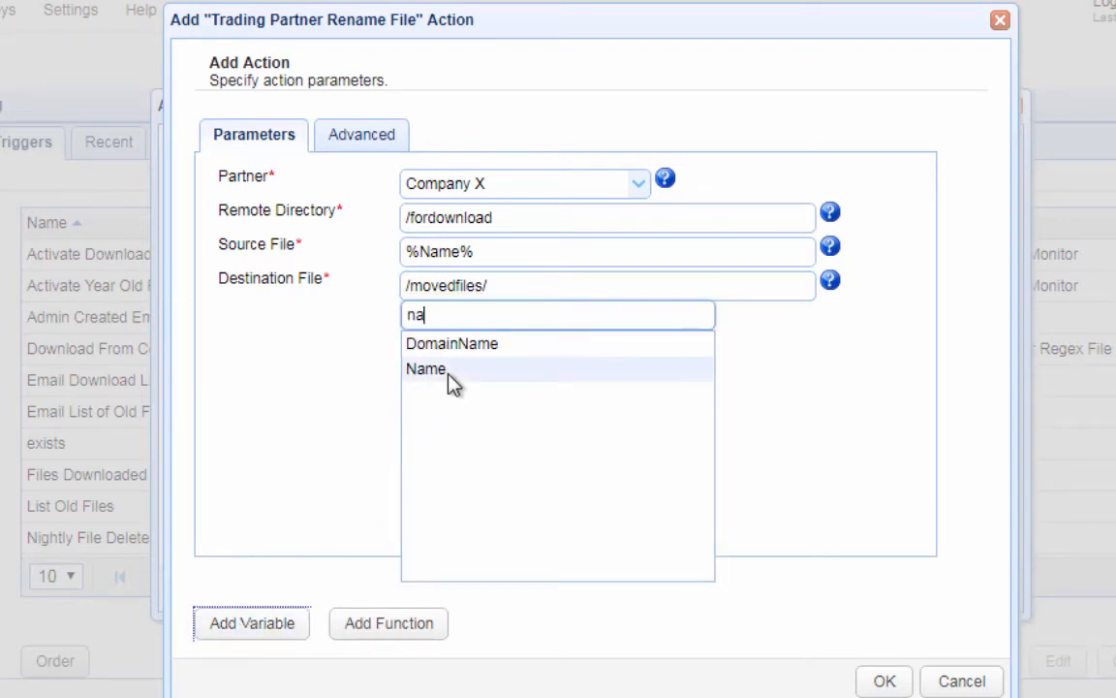
click(424, 368)
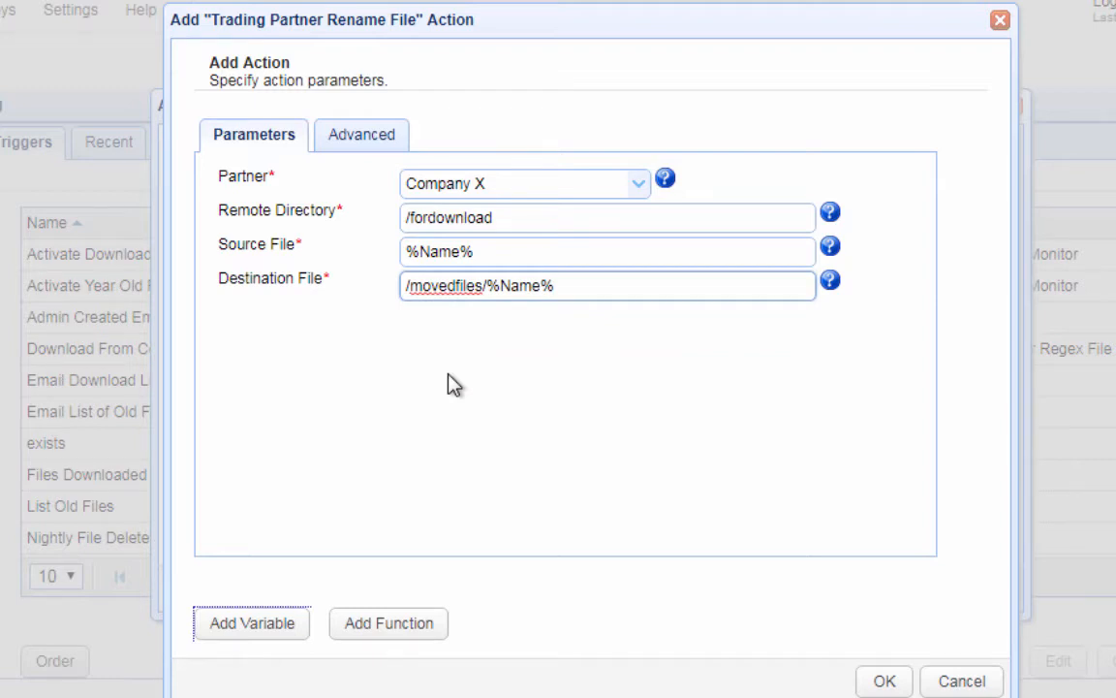
click(606, 285)
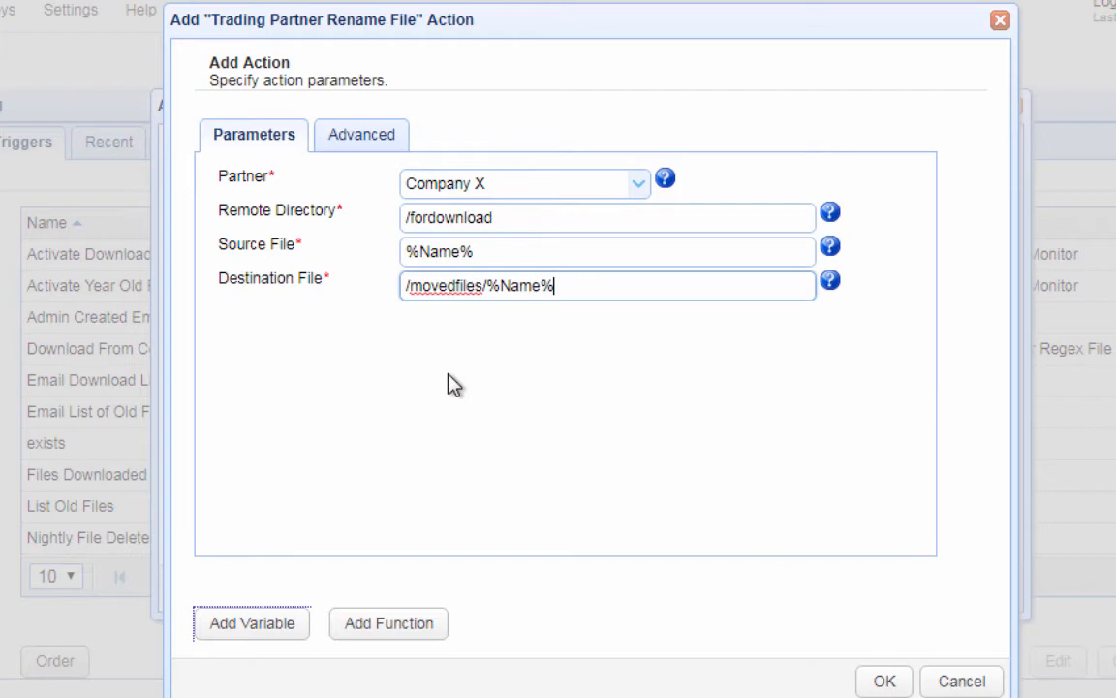
mouse_move(801, 673)
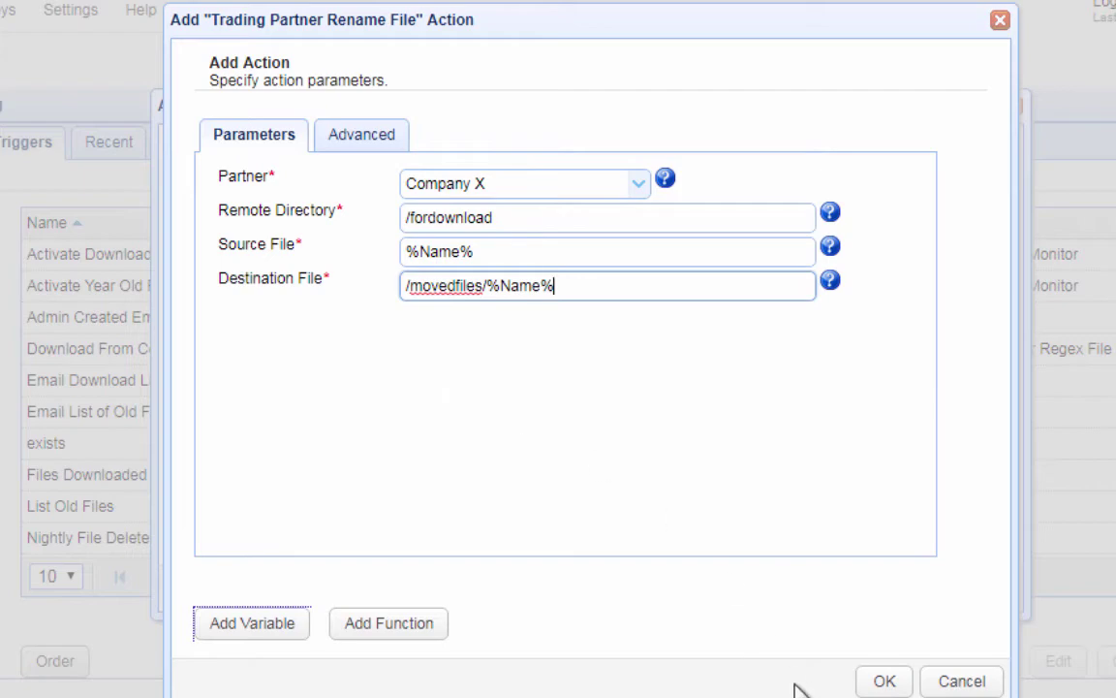
Step: Confirm the rename action and save the new trigger to the domain
click(883, 680)
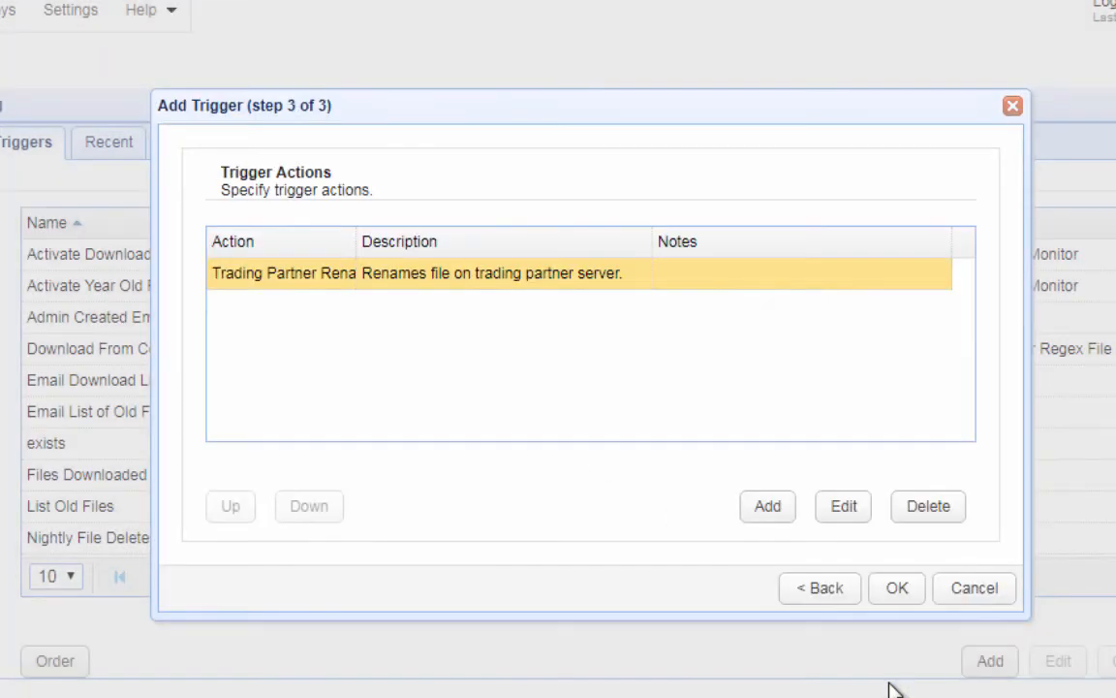
click(896, 588)
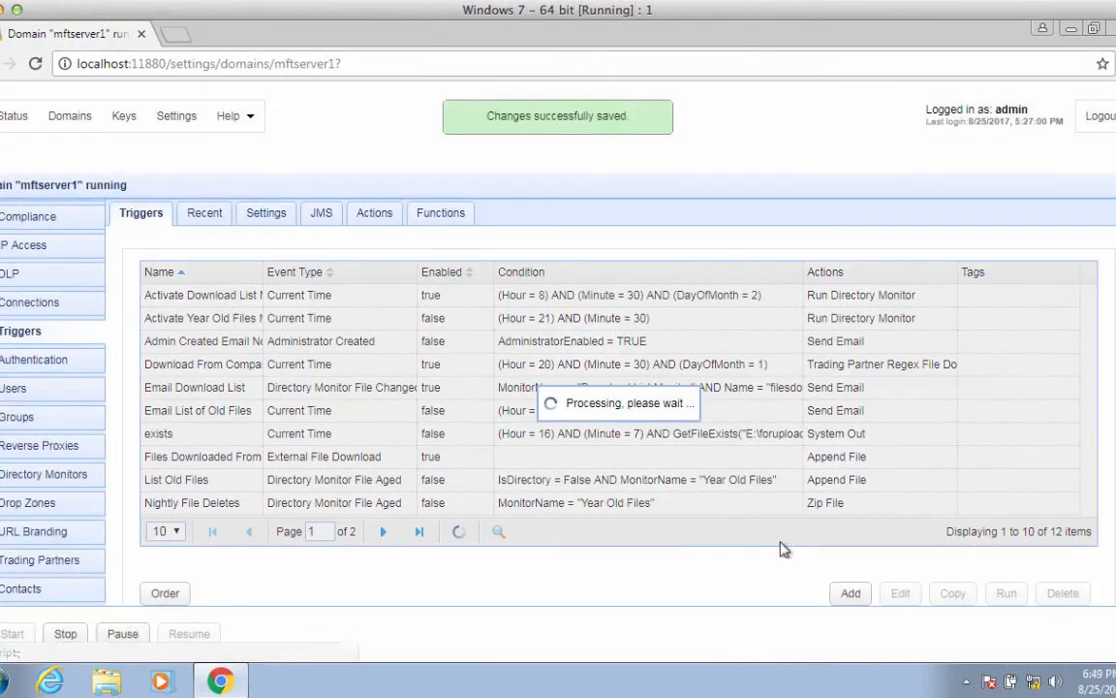